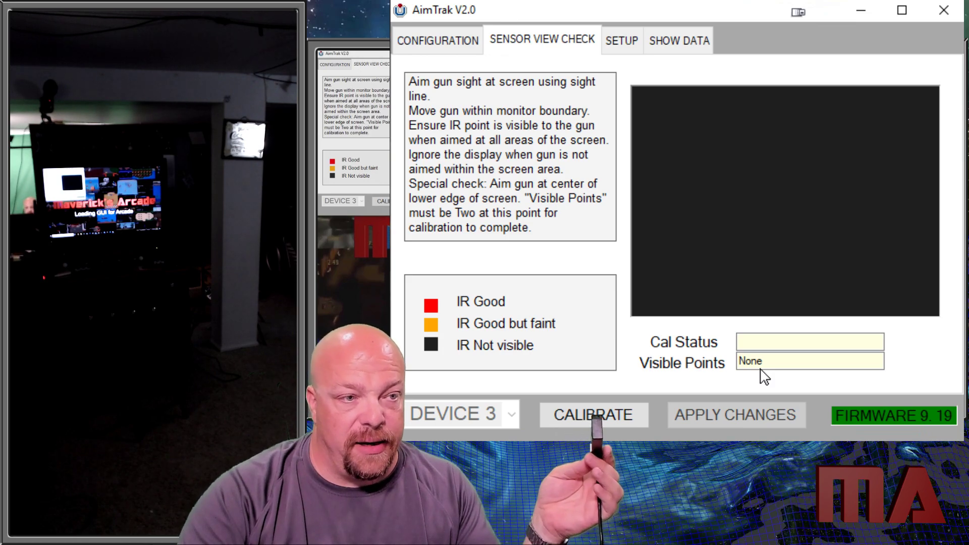
# Show device 3's configuration settings instead of its sensor view check
pyautogui.click(437, 39)
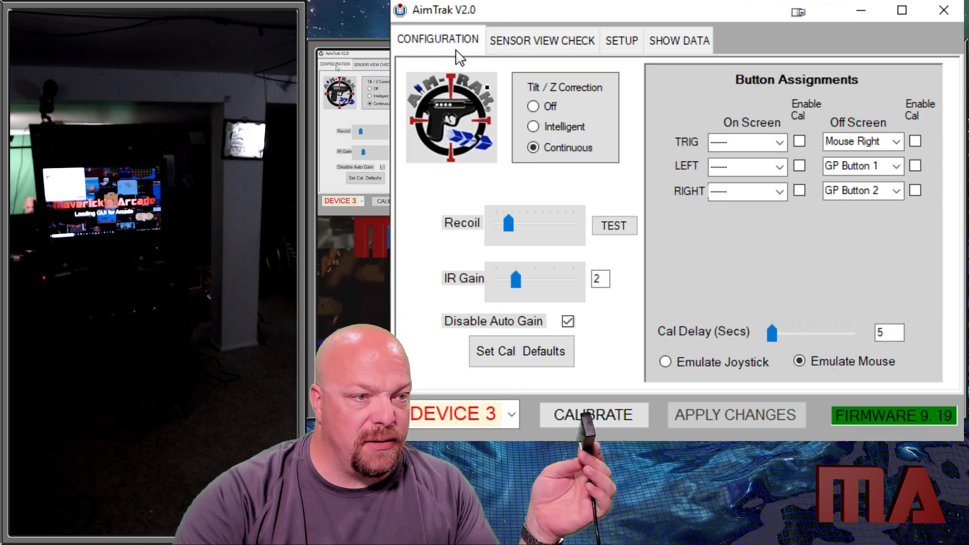
pyautogui.moveTo(612, 213)
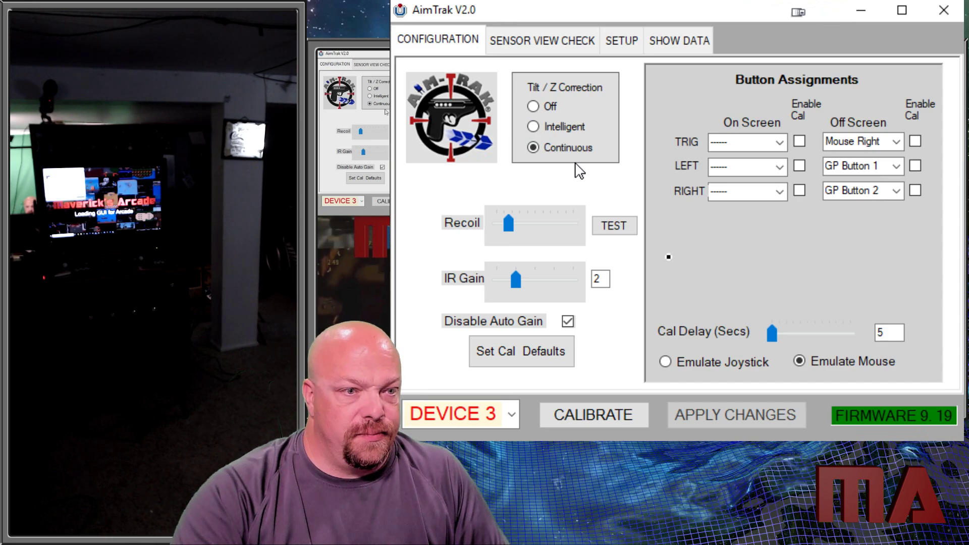
pyautogui.moveTo(594, 208)
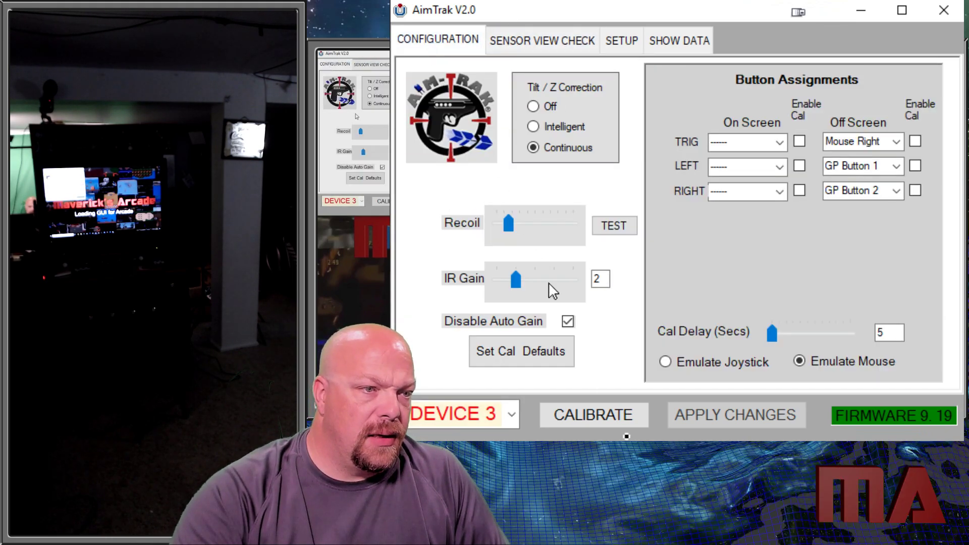
pyautogui.click(510, 413)
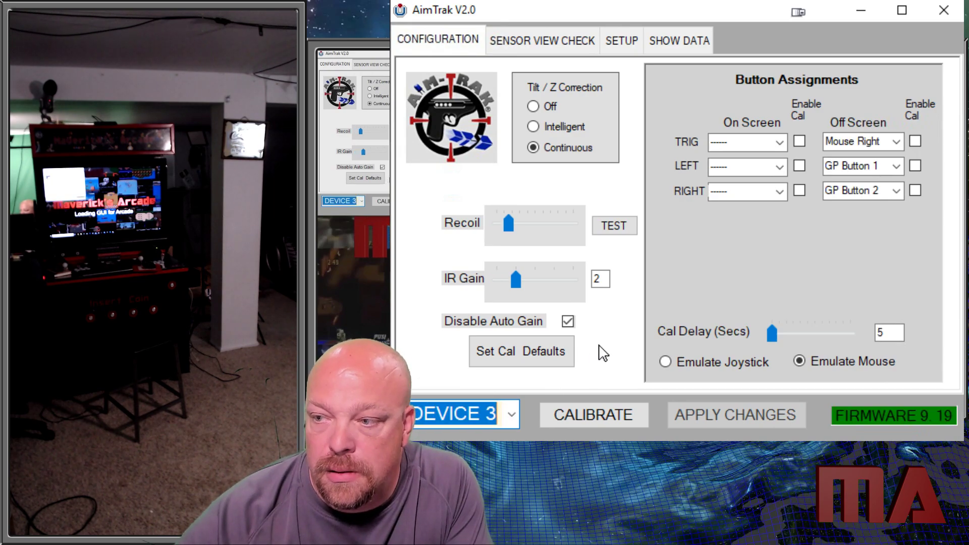
pyautogui.moveTo(686, 173)
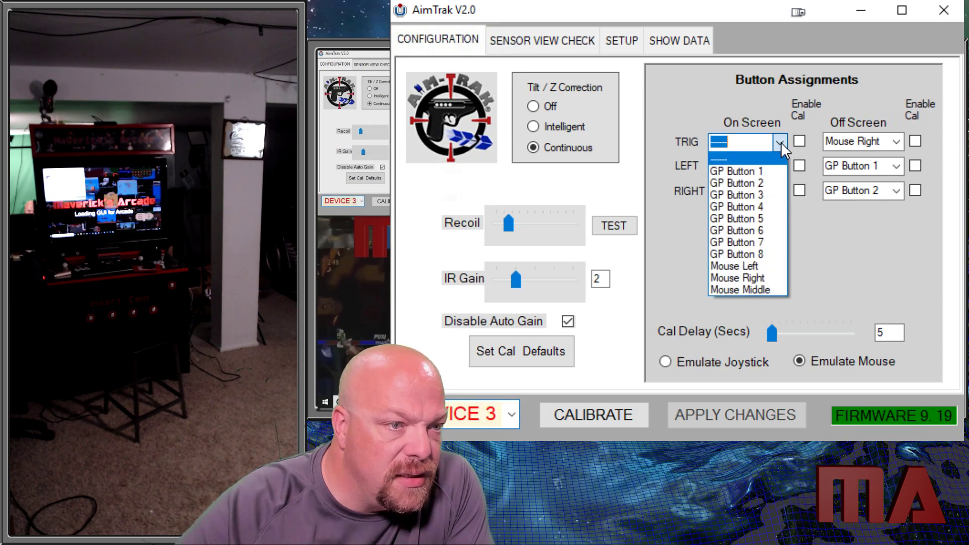
pyautogui.moveTo(746, 242)
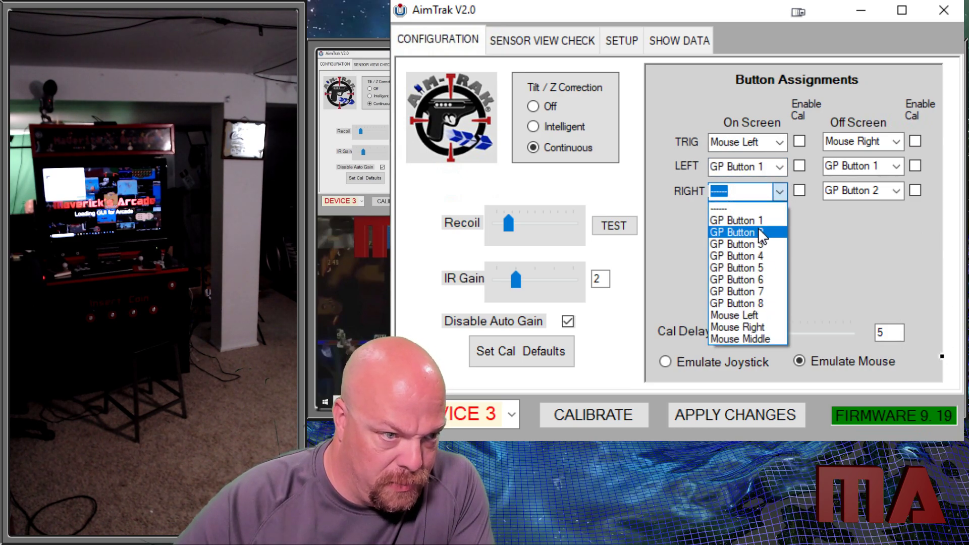
# Map device 3's right button to GP Button 2 and raise IR gain to 5
pyautogui.click(736, 232)
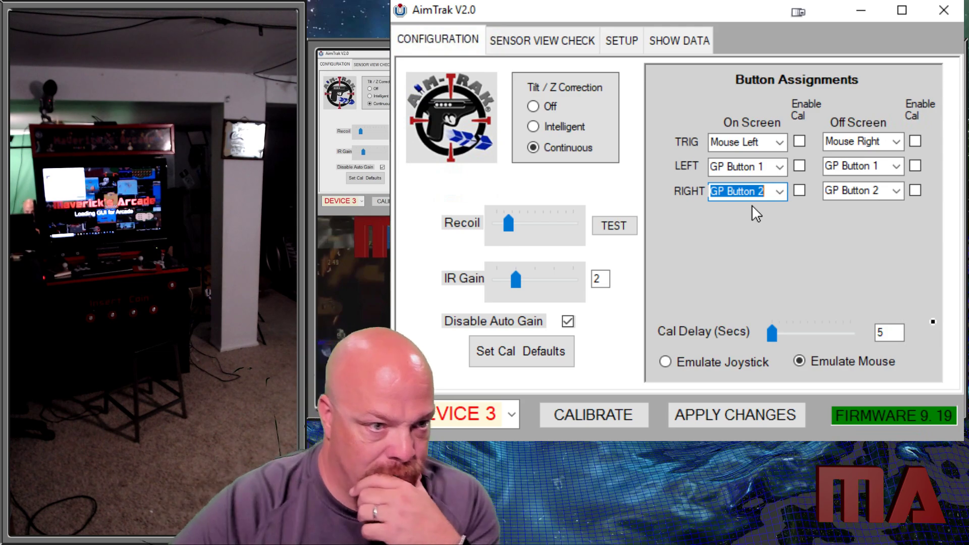
pyautogui.moveTo(732, 295)
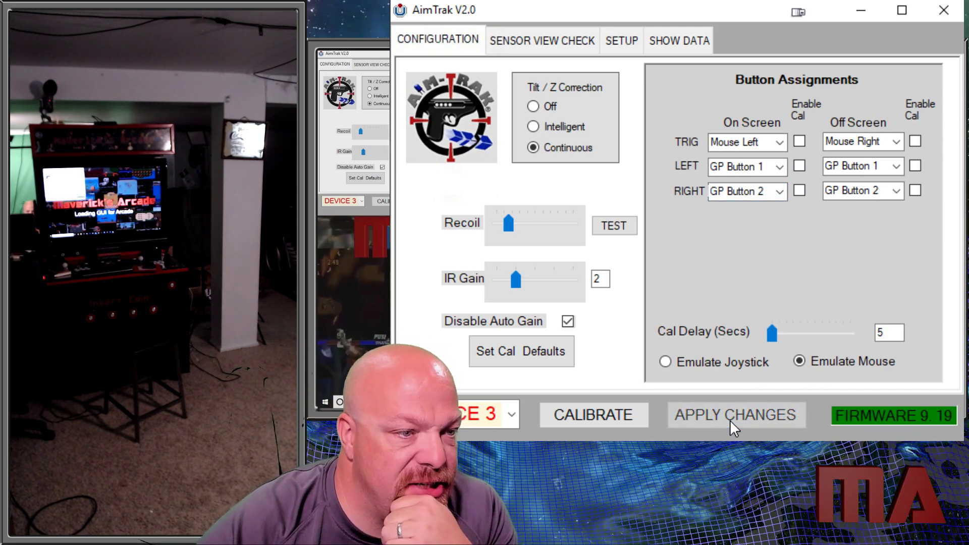
pyautogui.moveTo(522, 332)
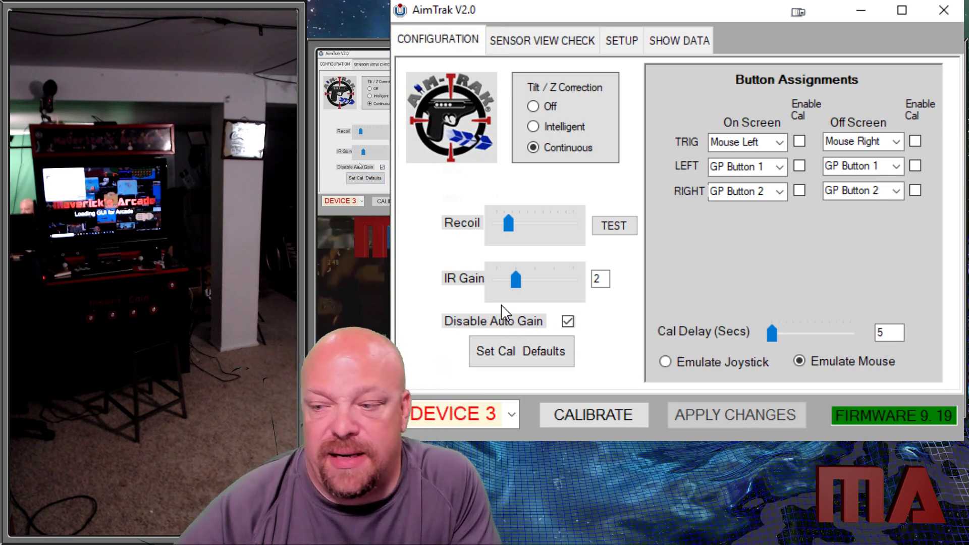
pyautogui.moveTo(516, 279); pyautogui.dragTo(572, 278)
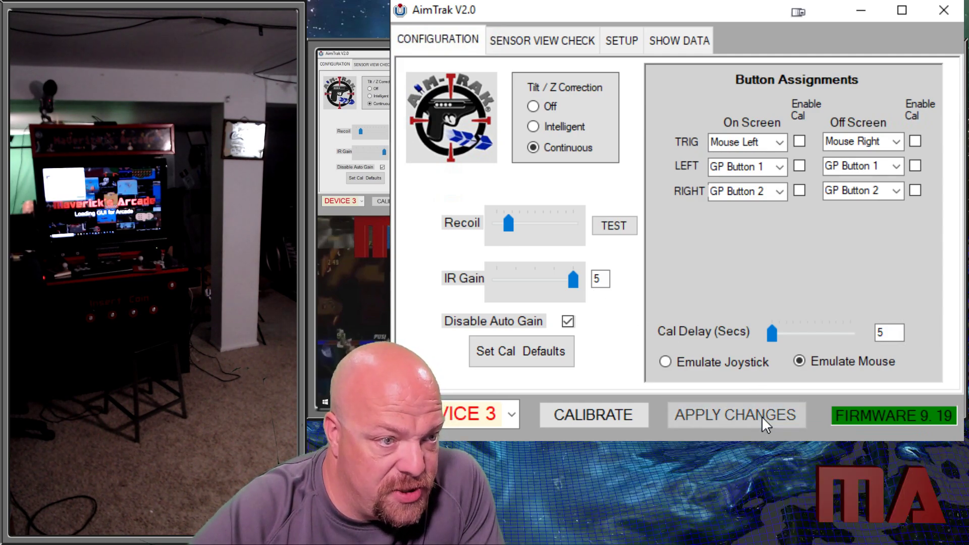
pyautogui.moveTo(652, 315)
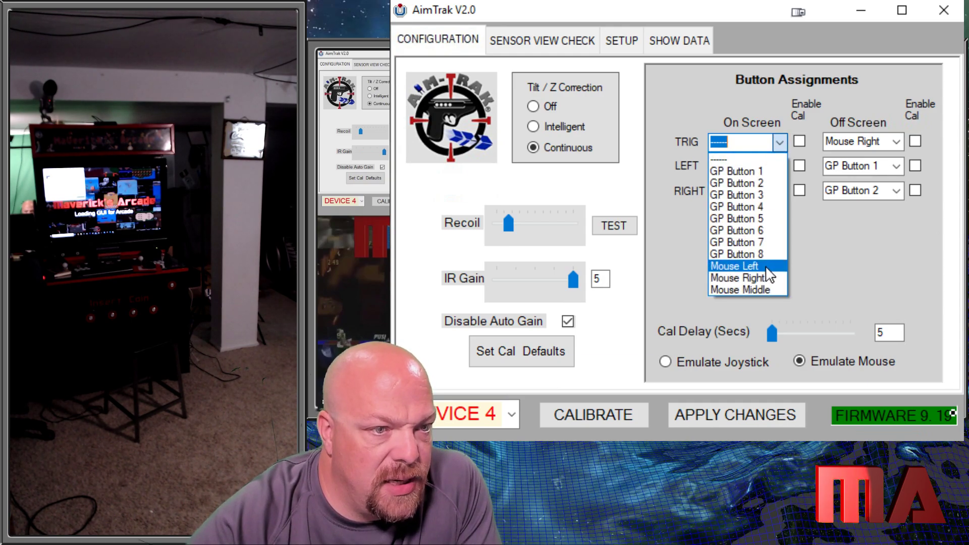
# Map device 4's trigger to Mouse Left, left to GP Button 1, right to GP Button 2
pyautogui.click(734, 266)
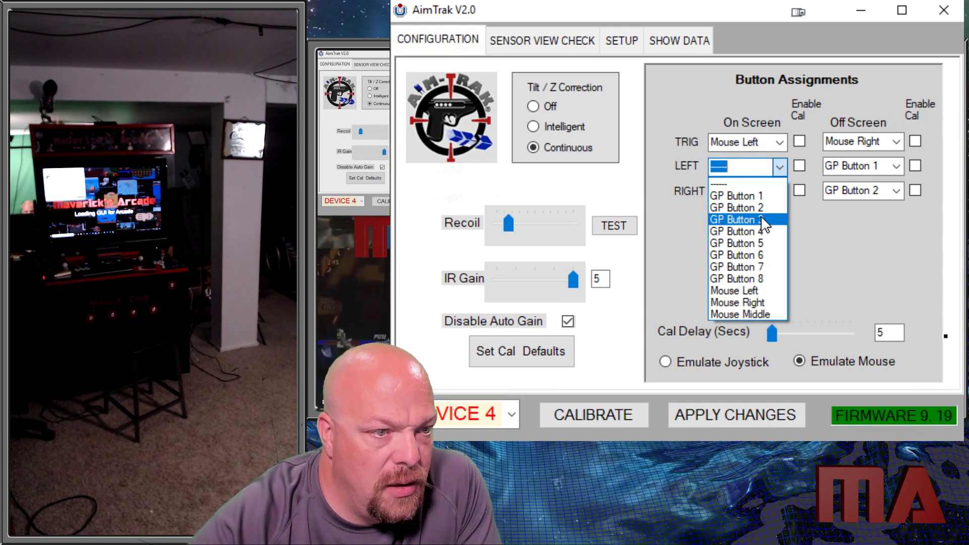
pyautogui.click(735, 220)
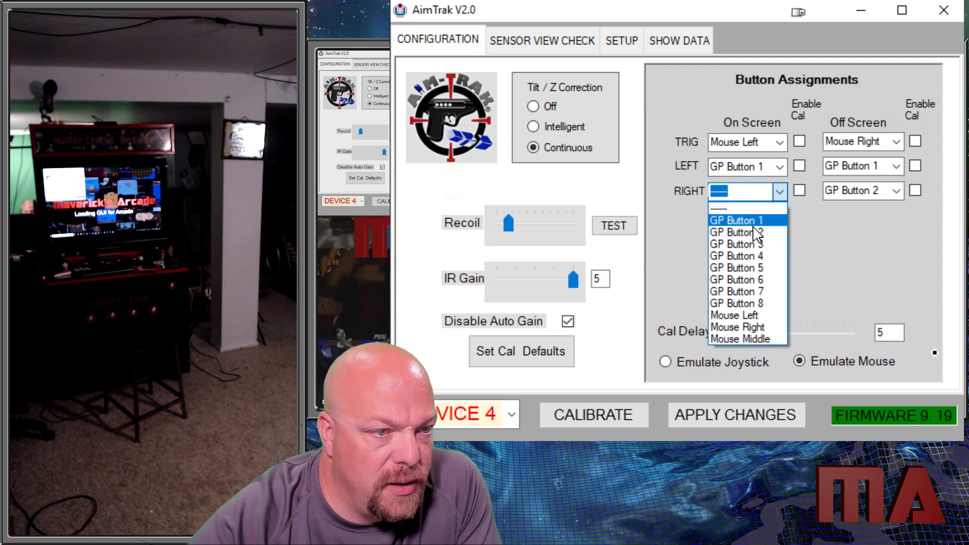
pyautogui.click(736, 232)
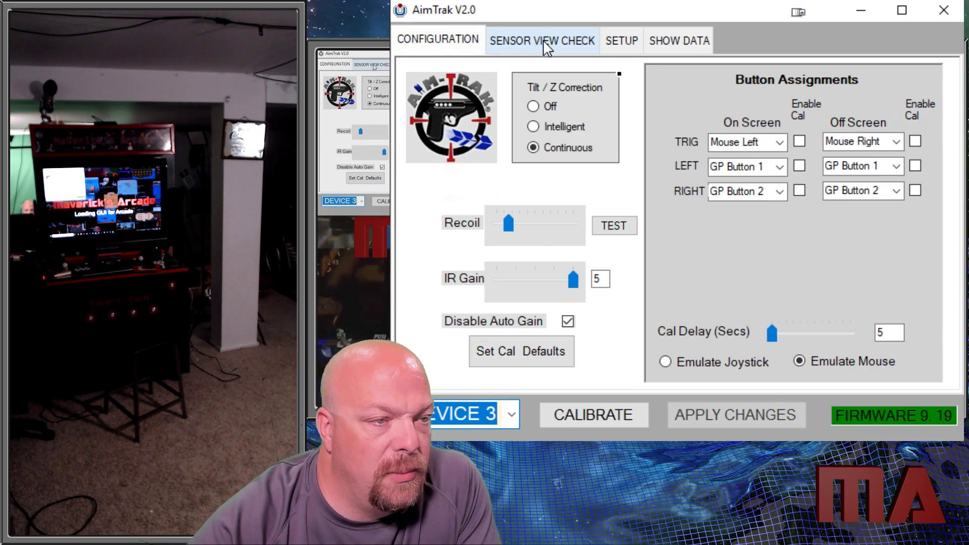
pyautogui.click(542, 40)
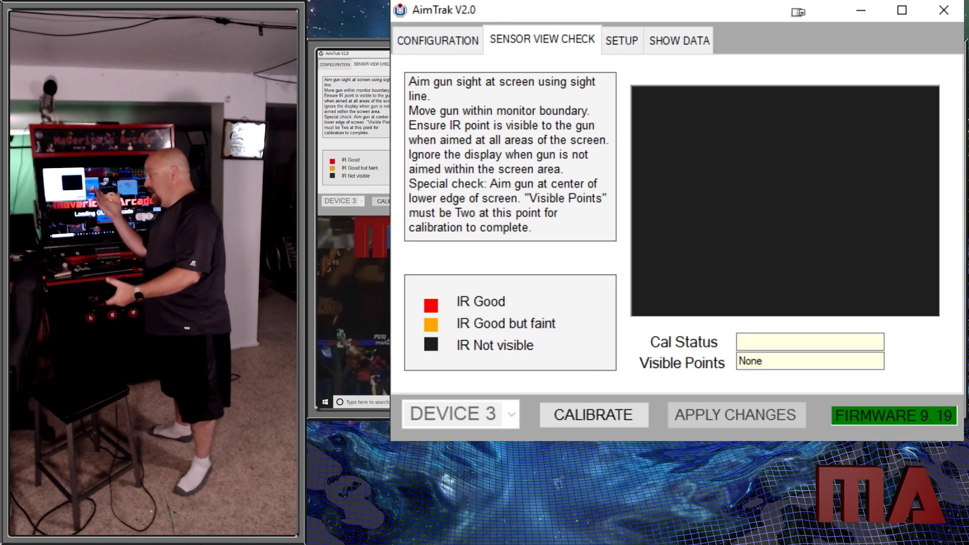
pyautogui.moveTo(723, 238)
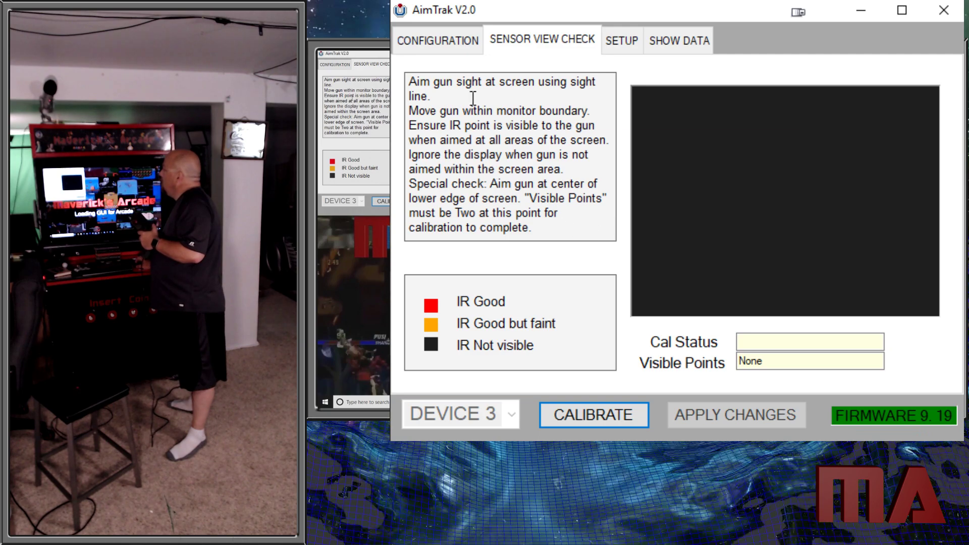
# Select DEVICE 4 as the active gun and show its sensor view check
pyautogui.click(437, 40)
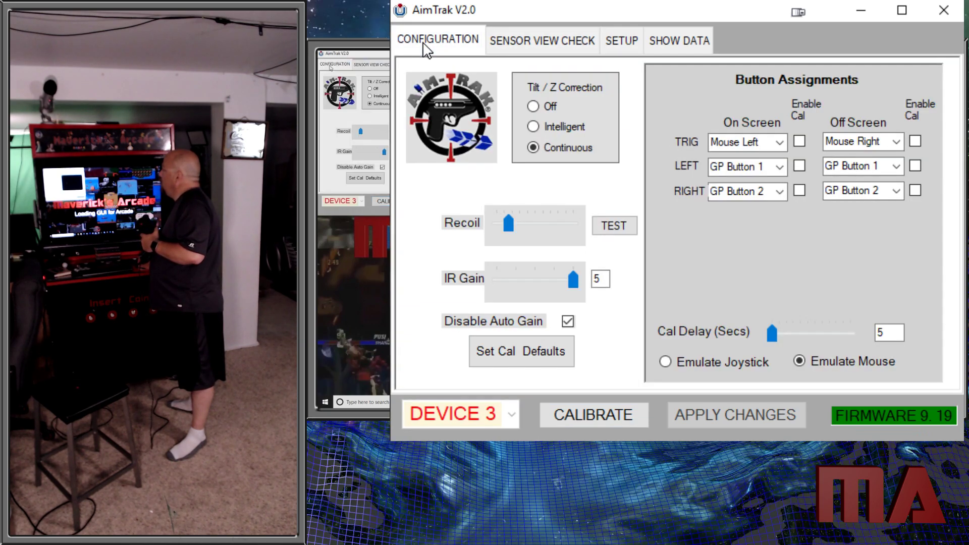
pyautogui.click(509, 414)
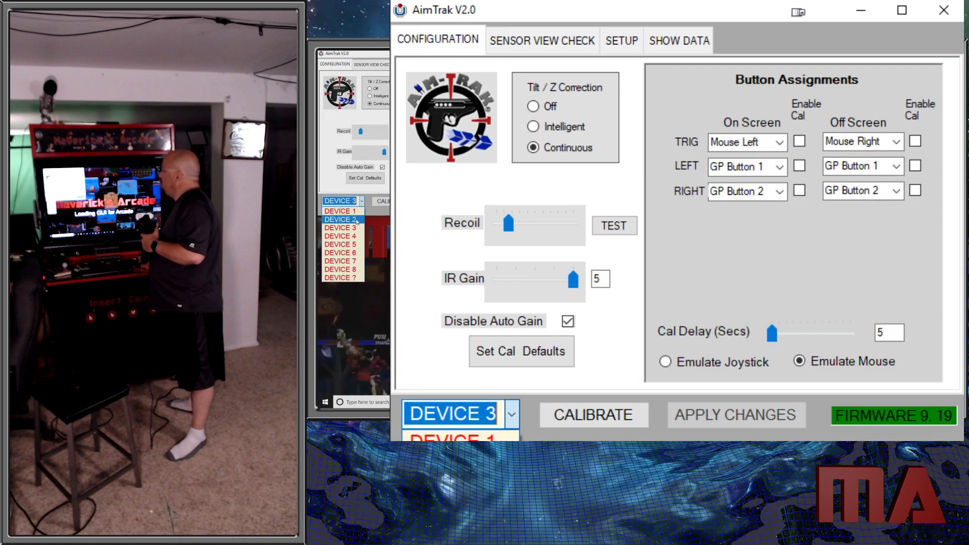
pyautogui.click(451, 414)
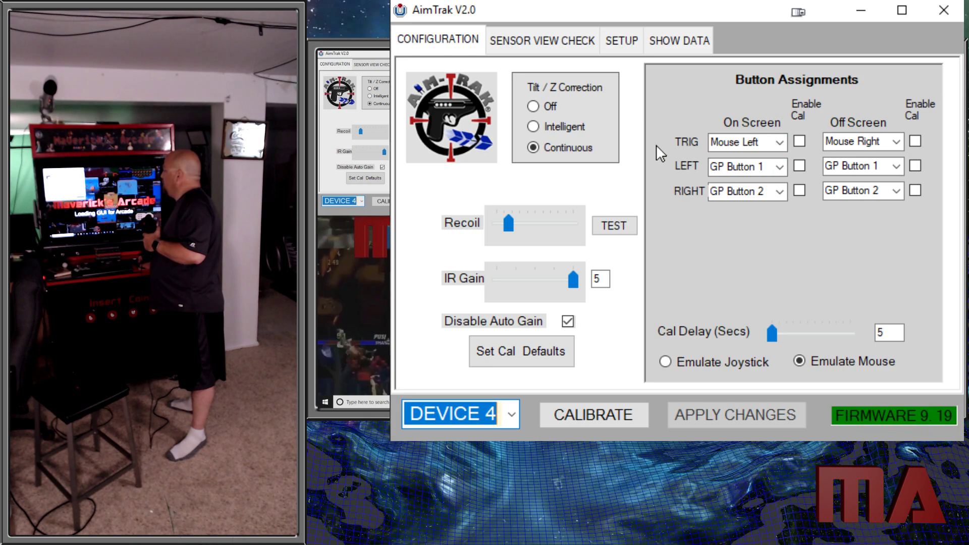
pyautogui.click(541, 40)
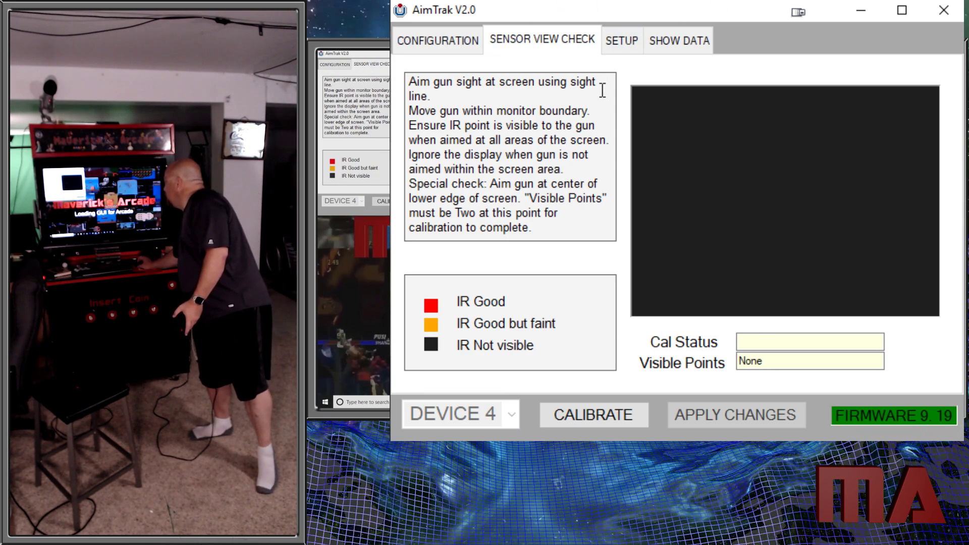
# Run a calibration pass for device 4, firing at screen corners and bottom centre
pyautogui.click(593, 413)
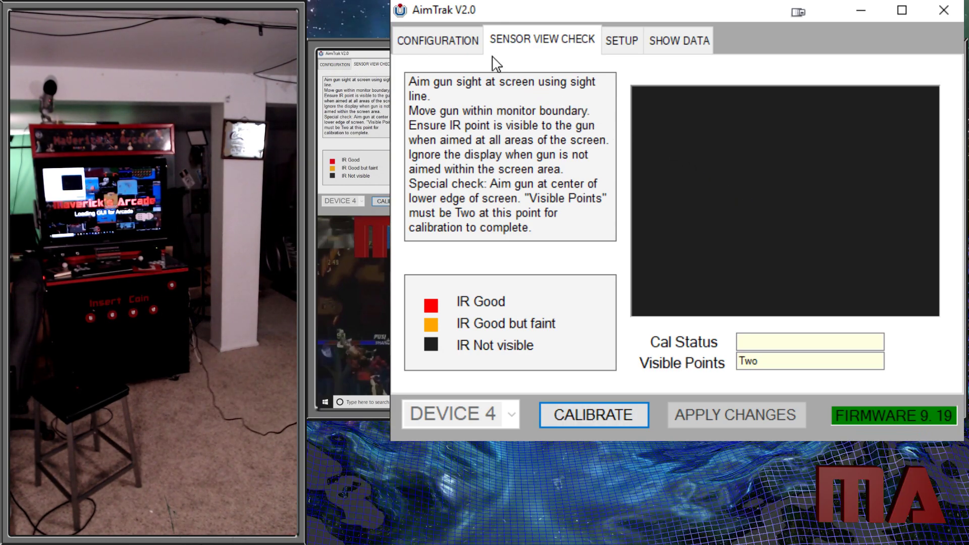
pyautogui.click(593, 415)
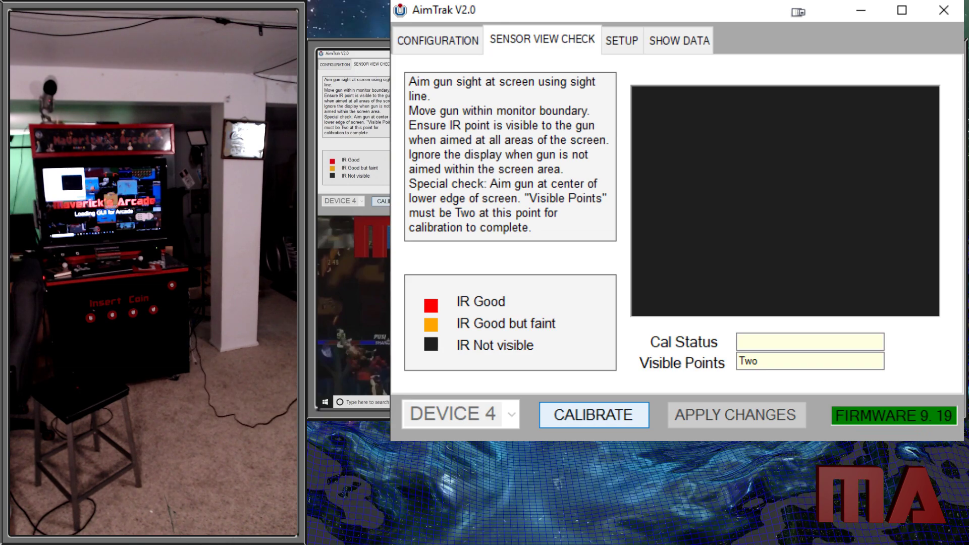
pyautogui.click(593, 415)
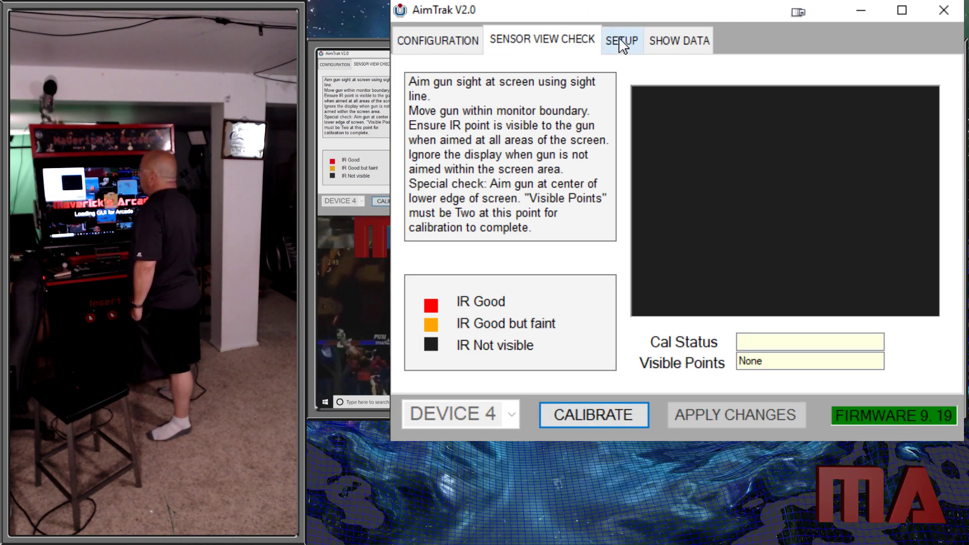
# Review device 4's Setup options, then its calibration data (TL 143,583; TR 627,572; BM 323)
pyautogui.click(621, 41)
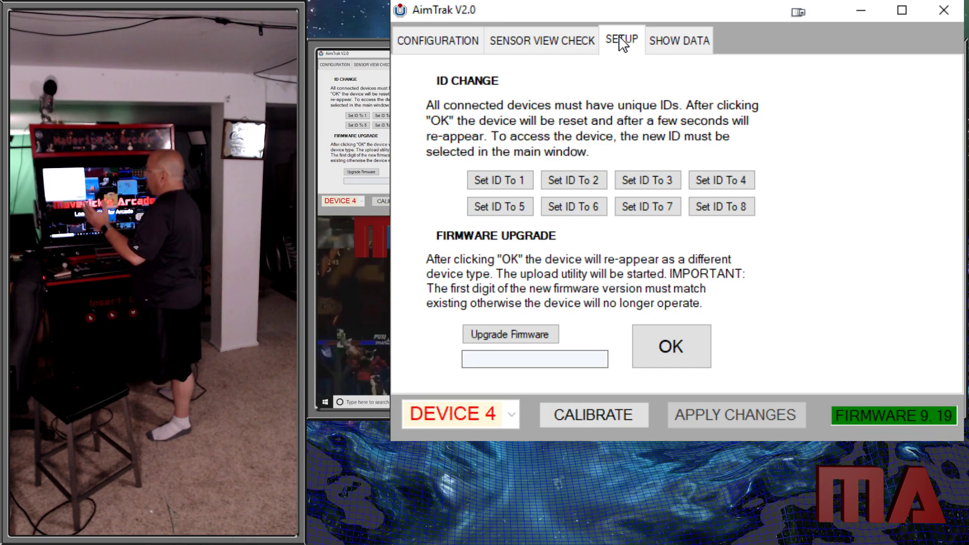
pyautogui.moveTo(629, 49)
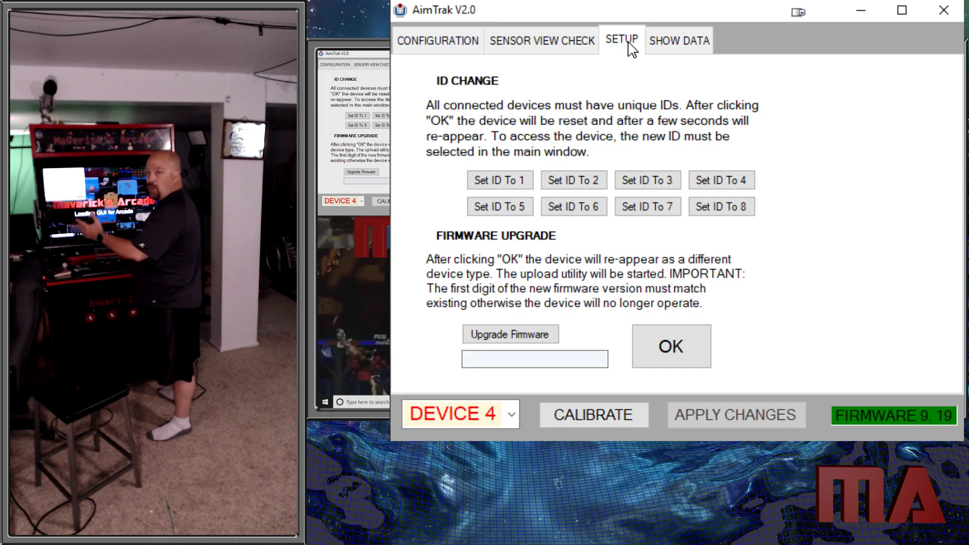
pyautogui.moveTo(738, 71)
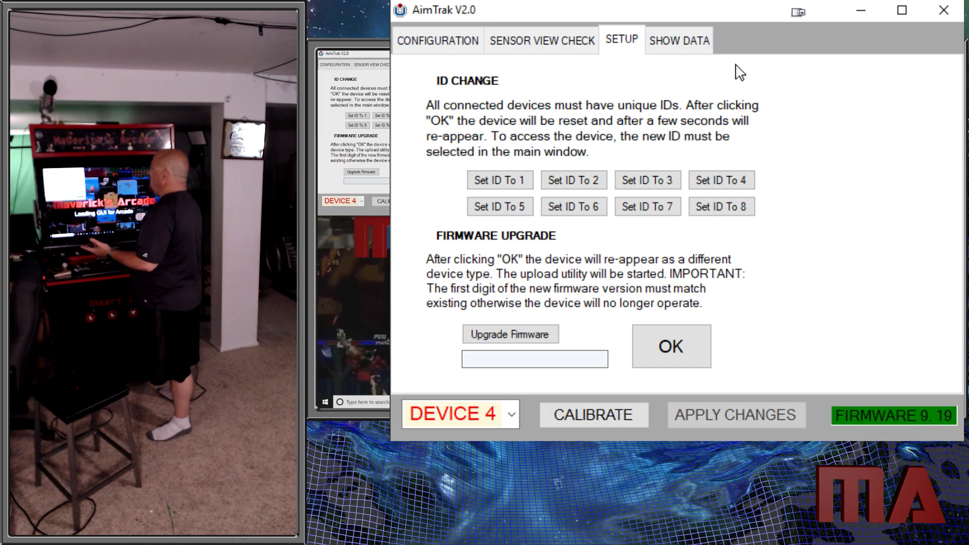
pyautogui.click(679, 40)
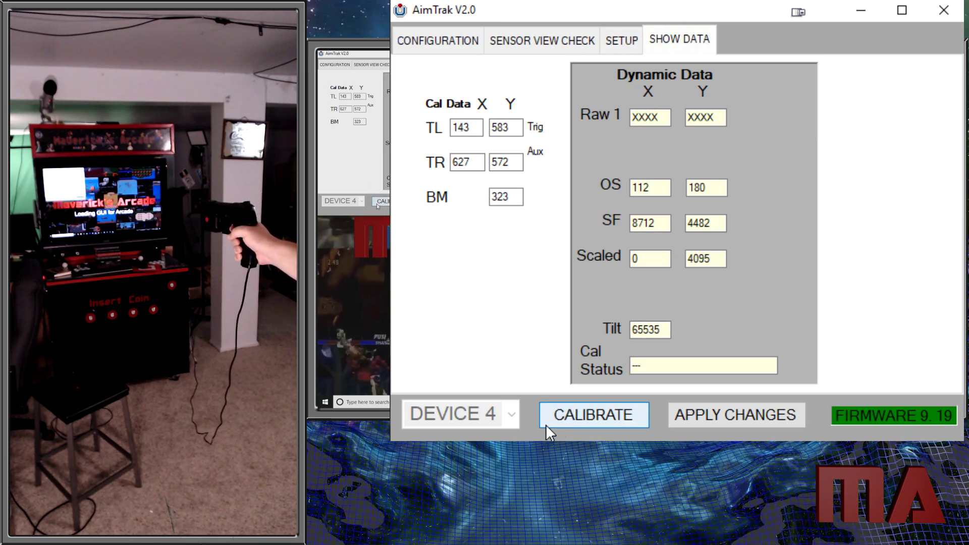
# Start another calibration of device 4 and return to its sensor view check
pyautogui.click(593, 414)
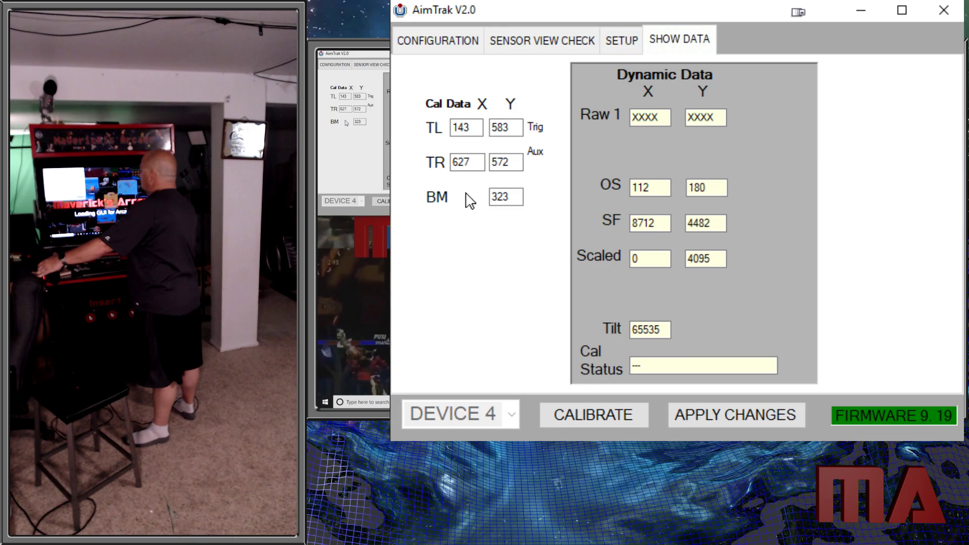
pyautogui.click(540, 40)
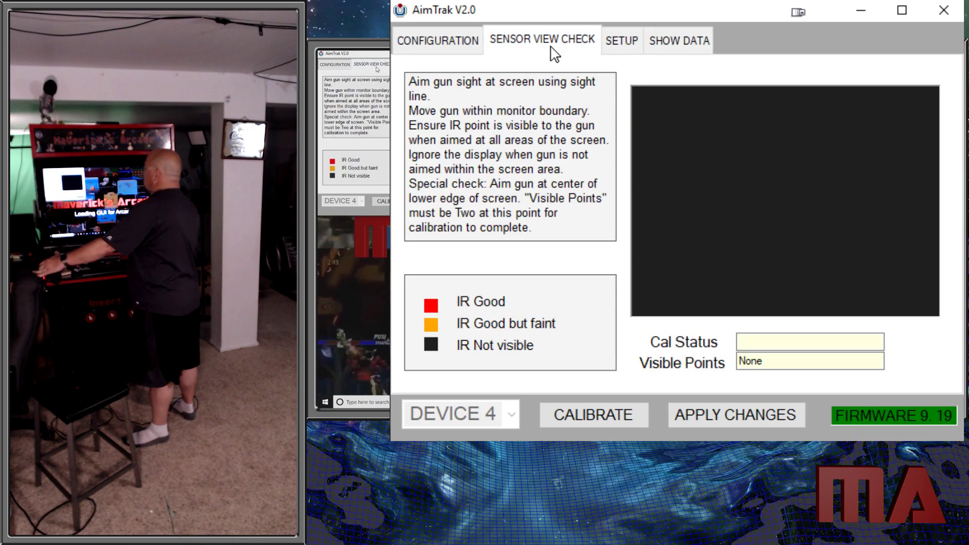